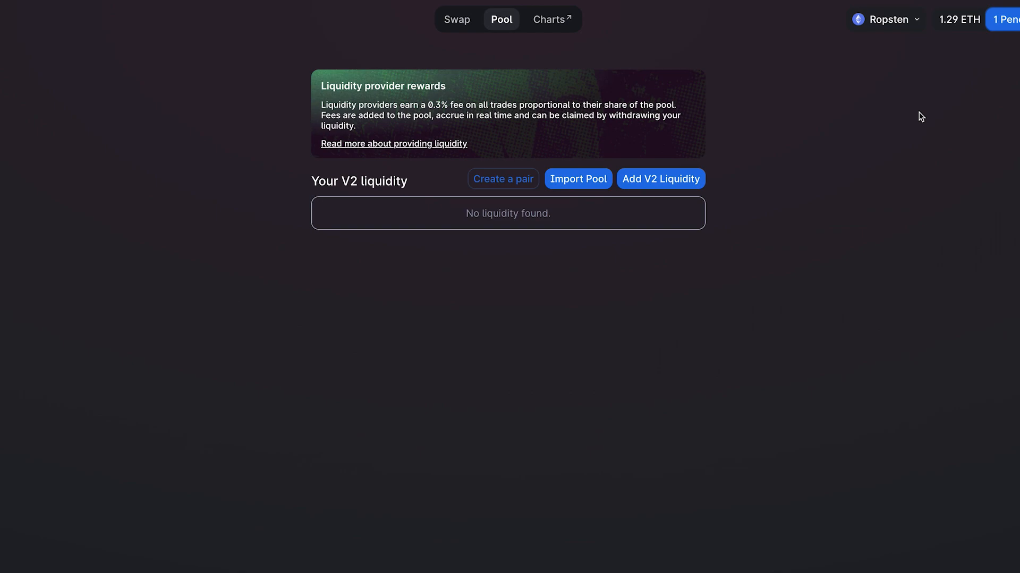
Step: Open Uniswap's Add V2 Liquidity form on Ropsten, with ETH preset as the first token
left_click(457, 19)
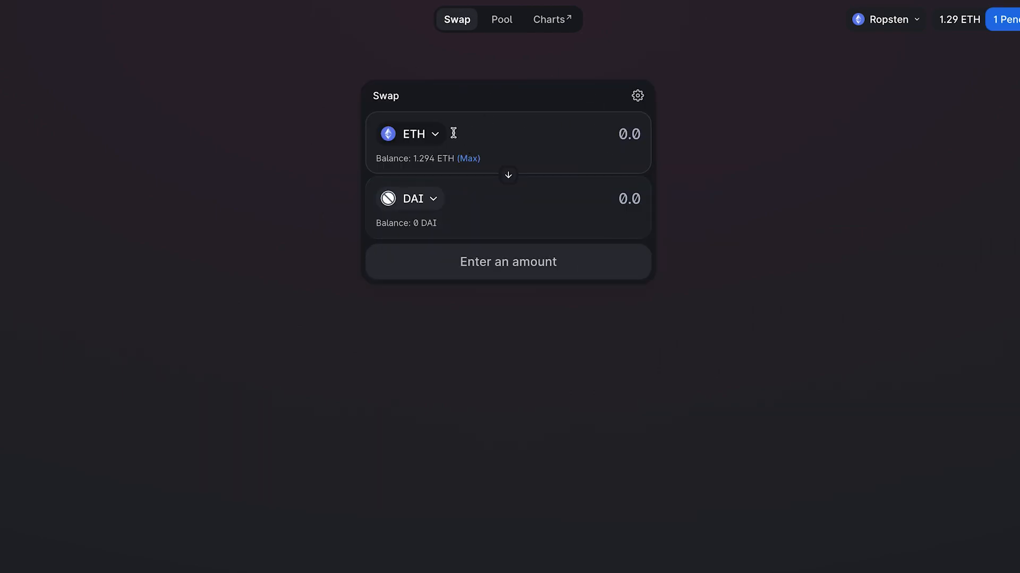
mouse_move(453, 217)
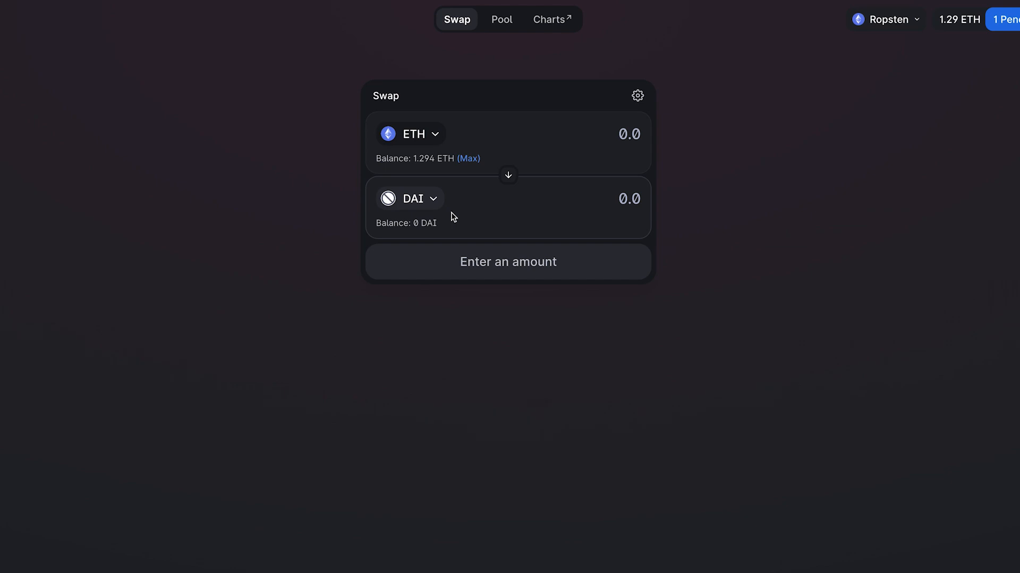
left_click(501, 19)
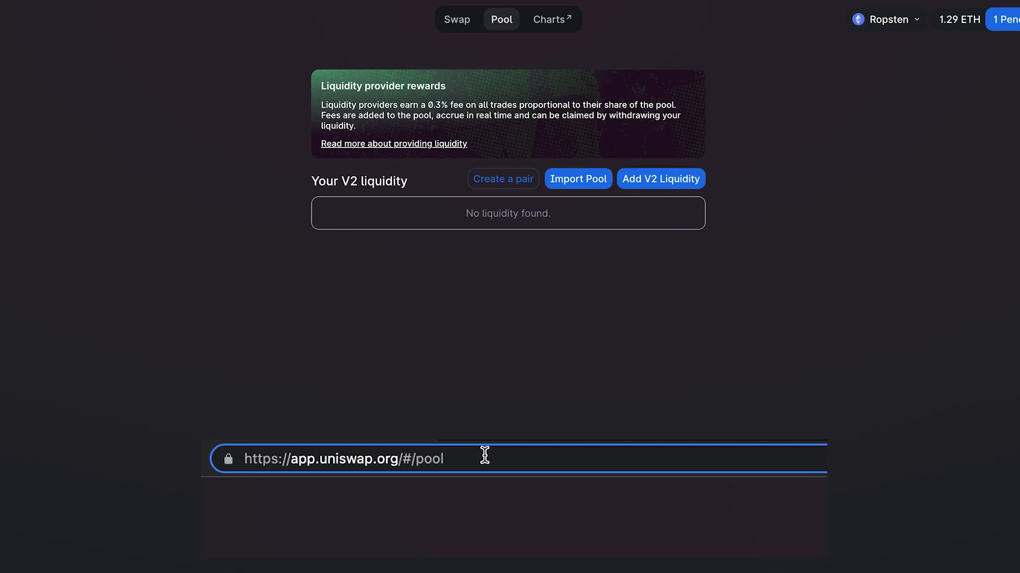
left_click(660, 179)
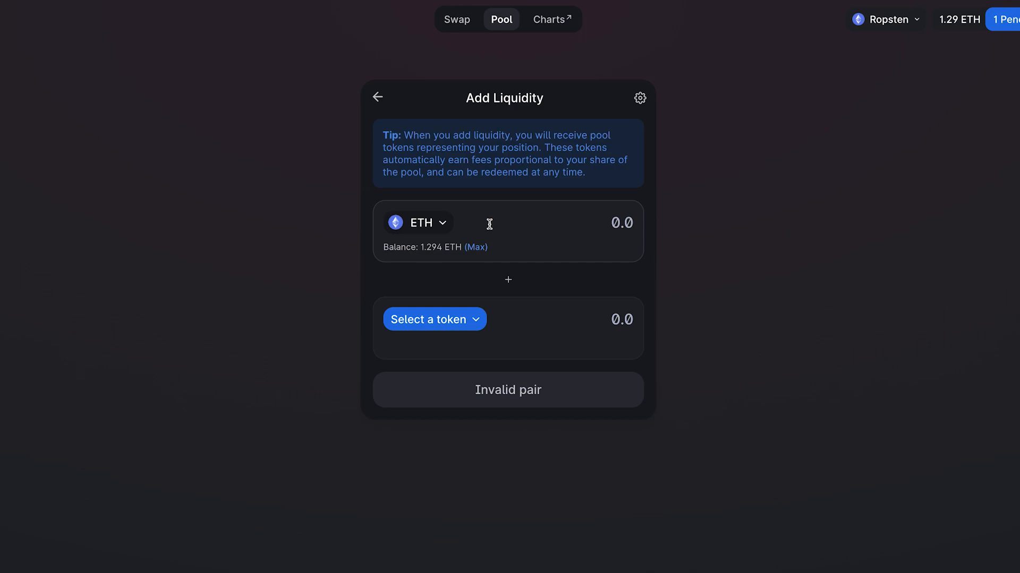
Step: Choose MYCOIN as the second token to show ETH–MYCOIN pool prices
left_click(434, 319)
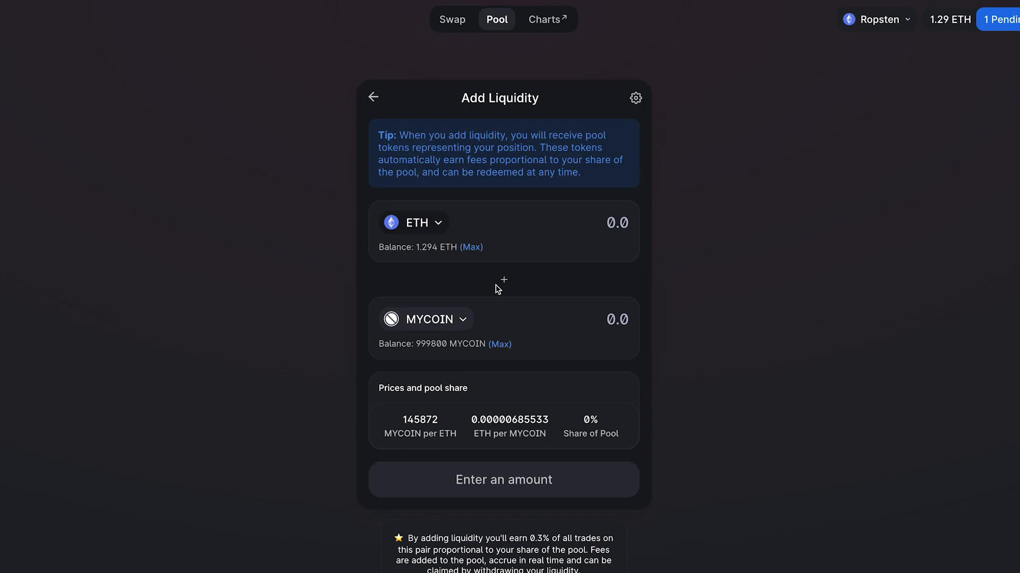
mouse_move(447, 318)
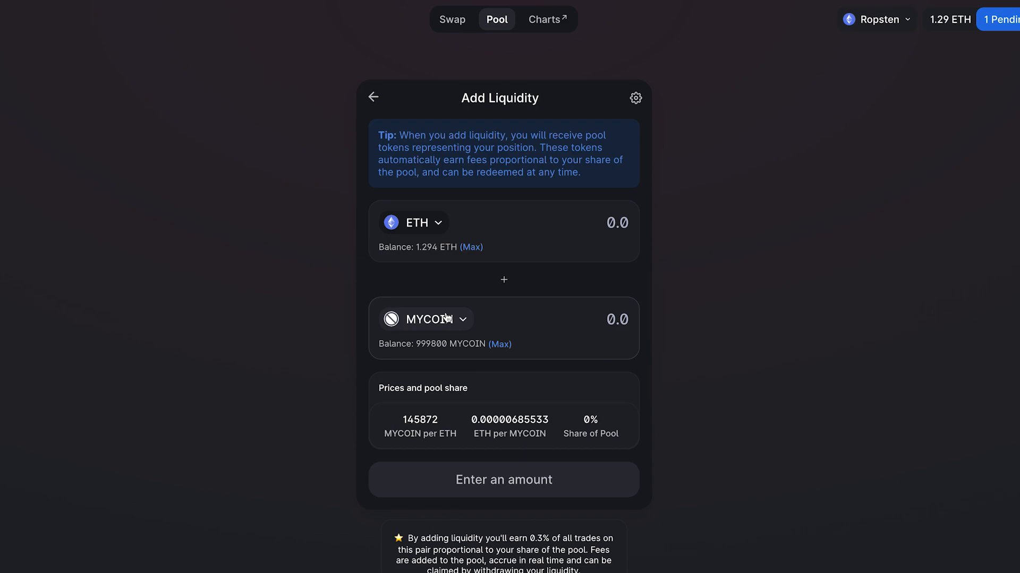
mouse_move(834, 37)
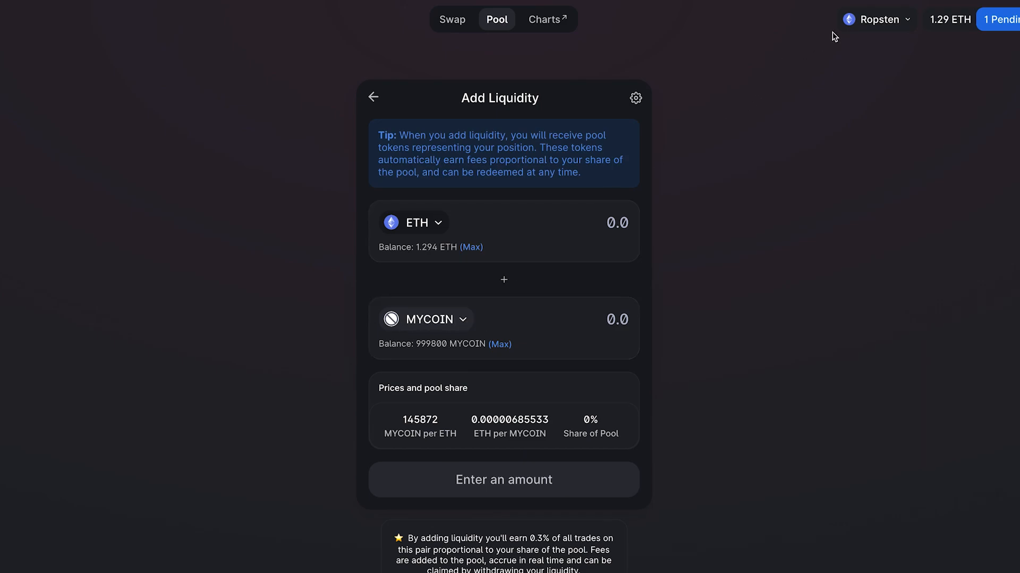
left_click(1002, 19)
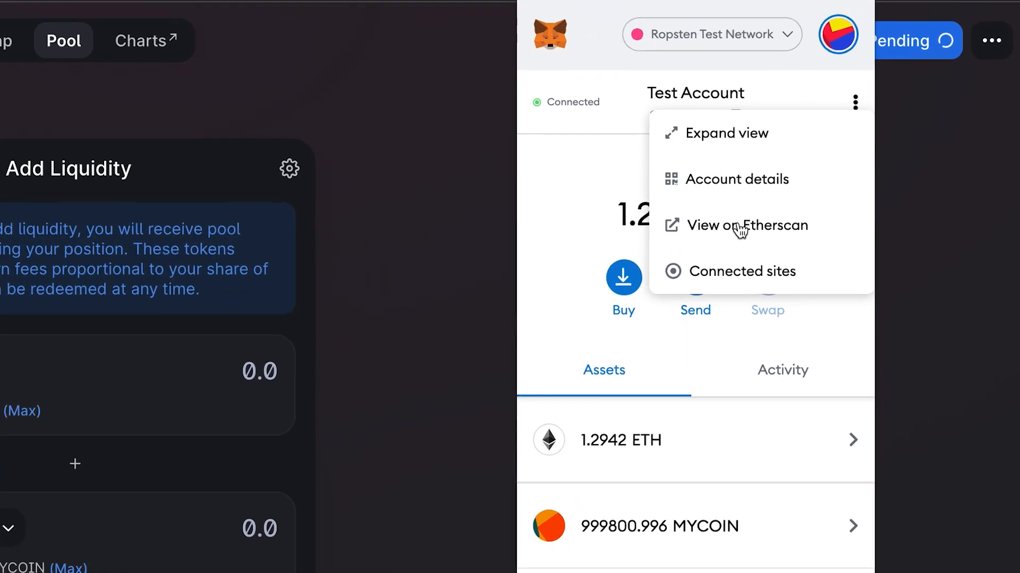
left_click(746, 225)
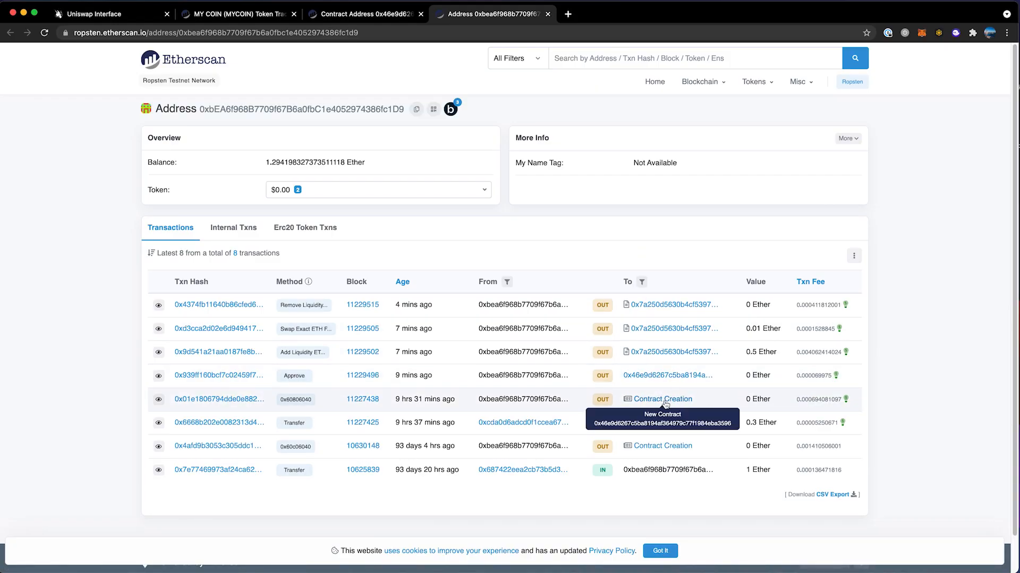
left_click(673, 399)
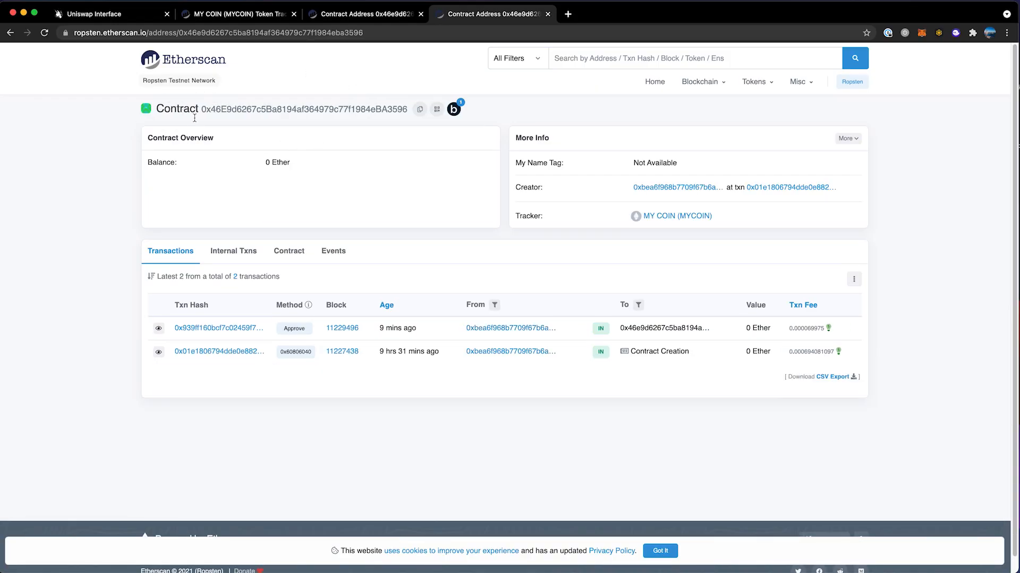
left_click(110, 14)
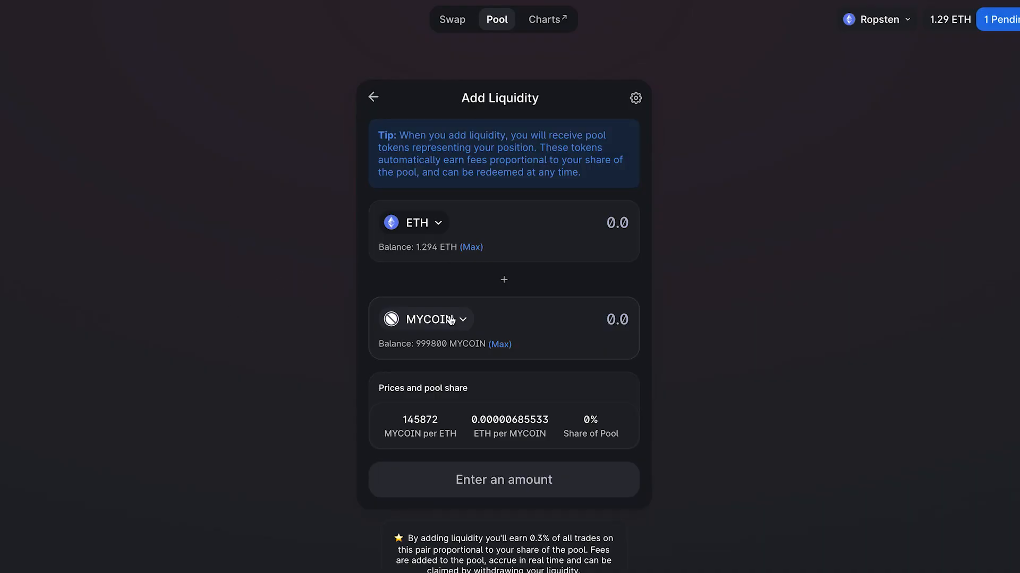
Step: Pick MYCOIN as the paired token and enter 0.5 ETH, giving 72936 MYCOIN
left_click(423, 318)
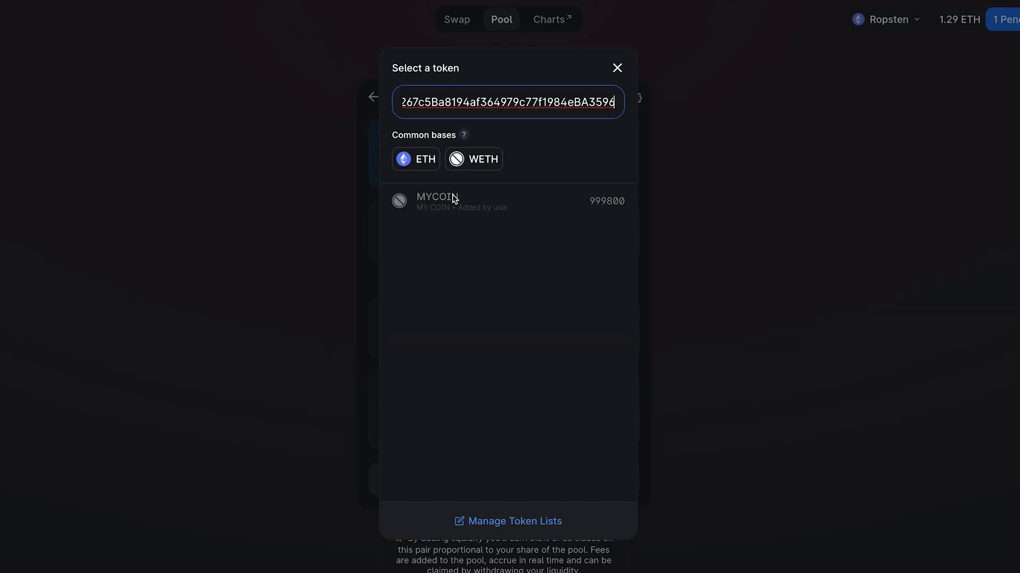
left_click(437, 201)
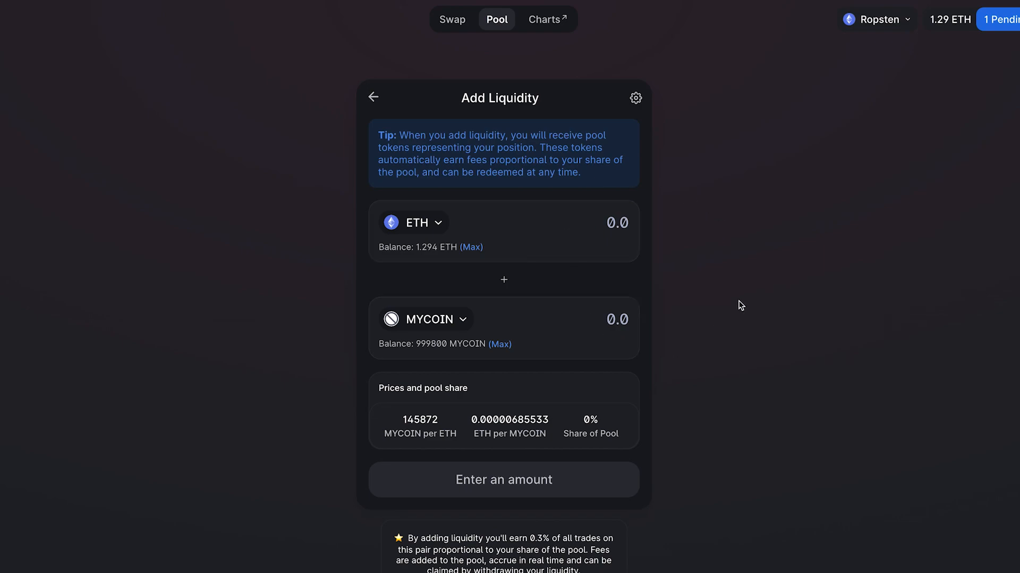
mouse_move(612, 216)
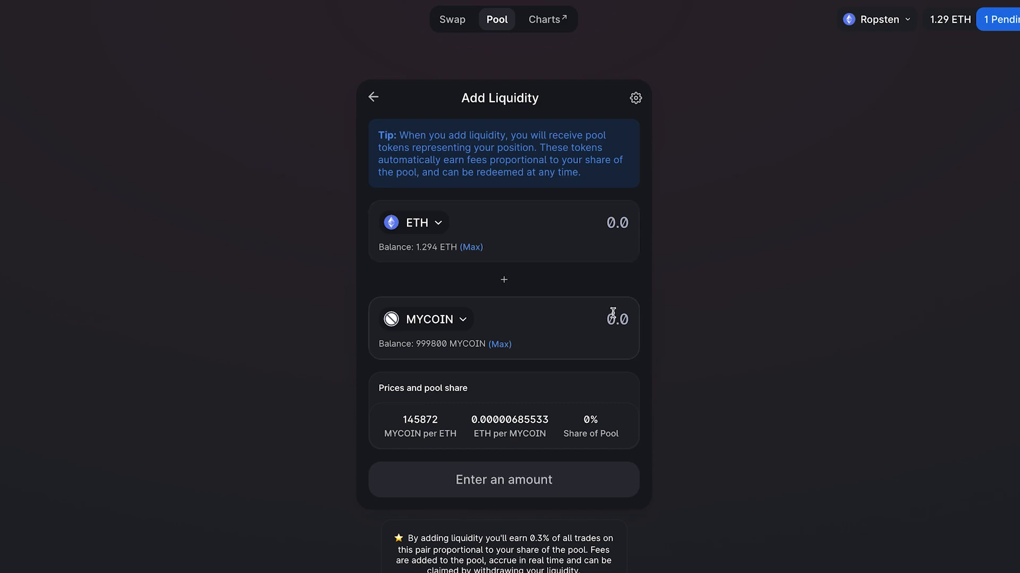
mouse_move(524, 183)
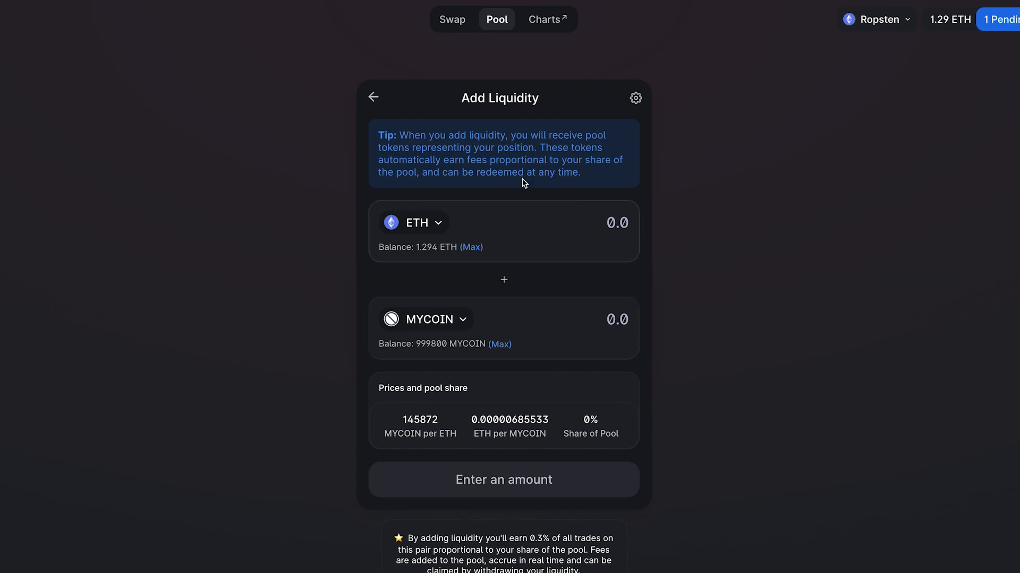
type(".5")
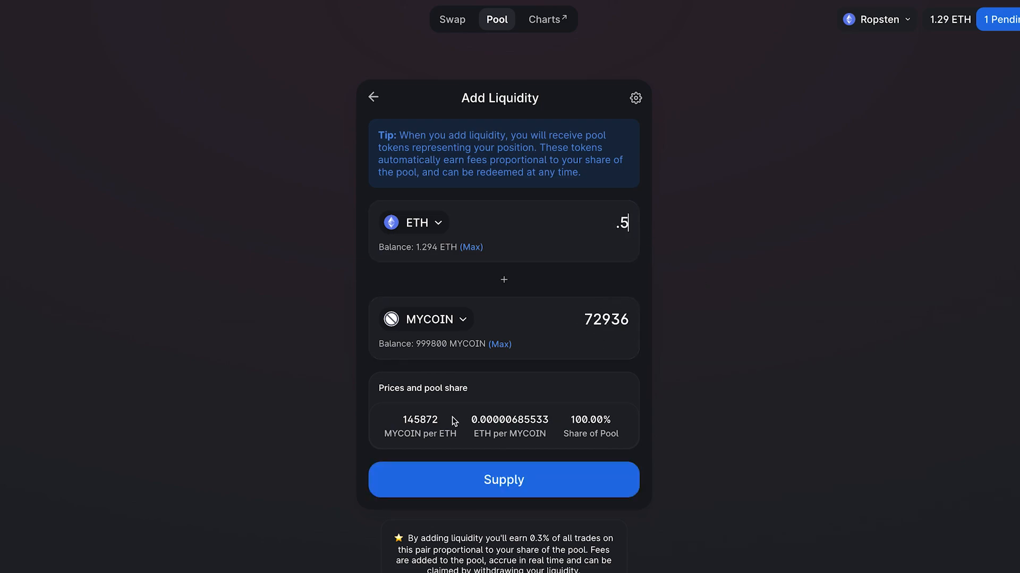
double_click(420, 419)
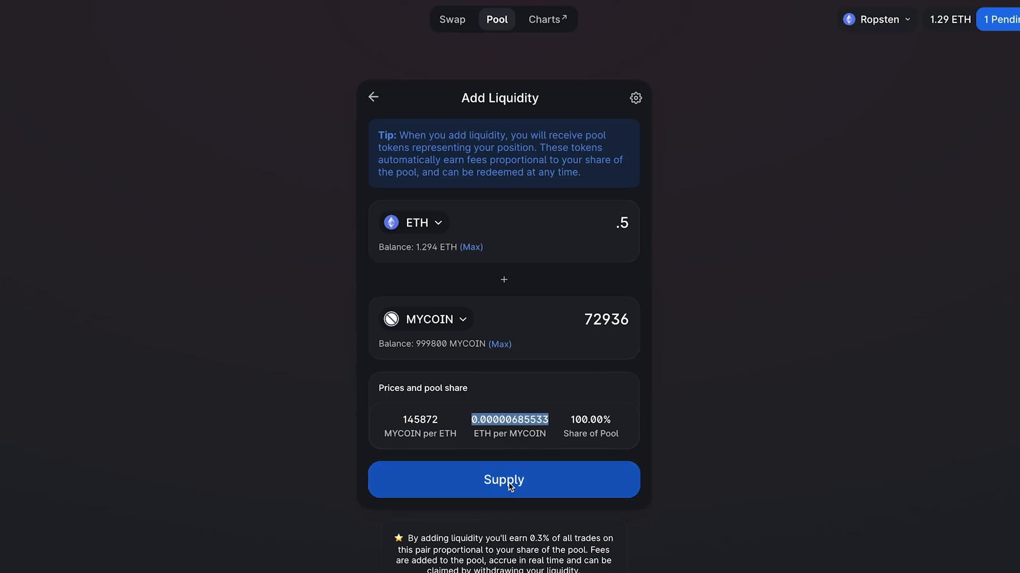
Step: Supply the 0.5 ETH / 72936 MYCOIN deposit, approving it in MetaMask
left_click(504, 480)
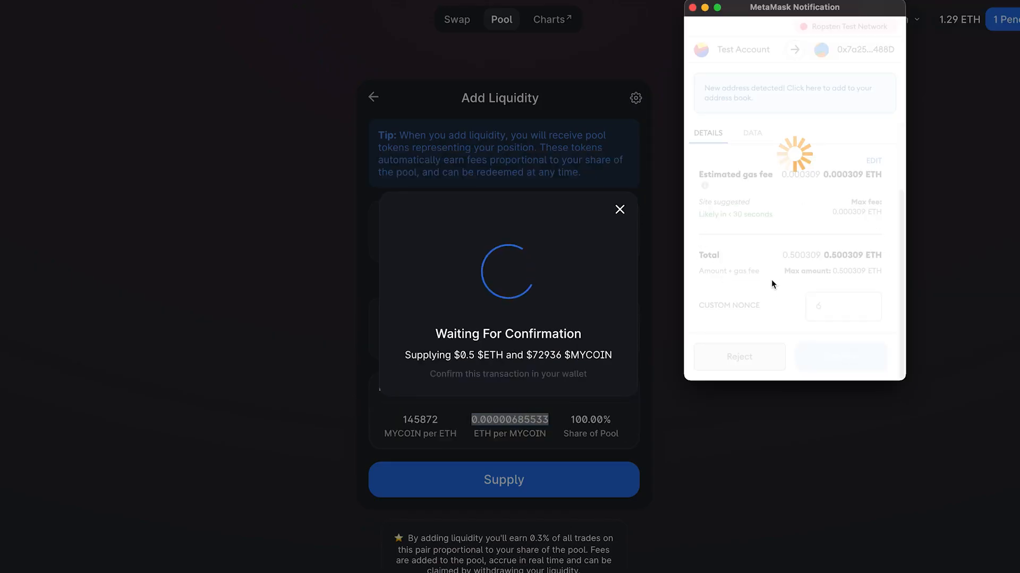
left_click(841, 356)
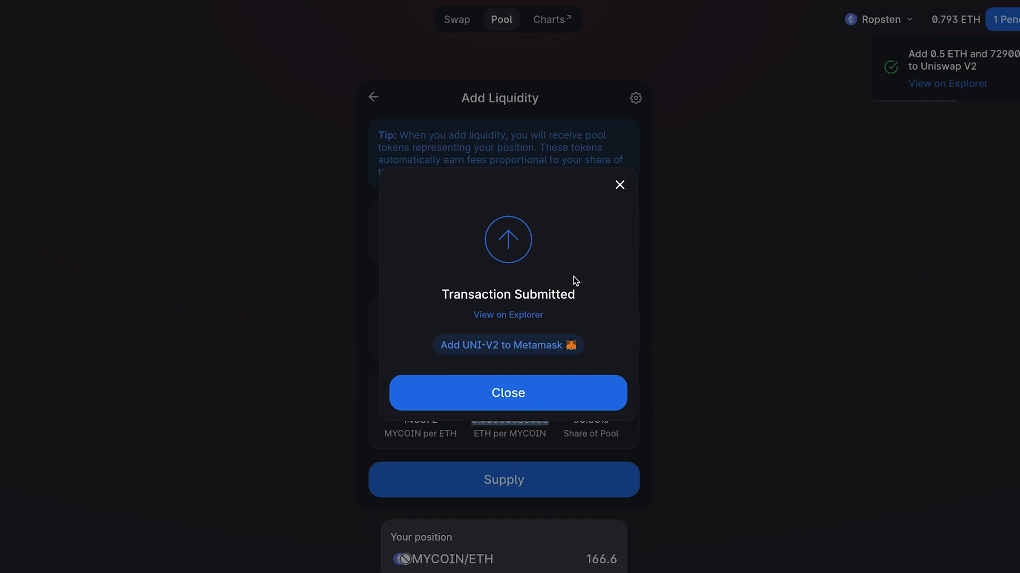
left_click(507, 393)
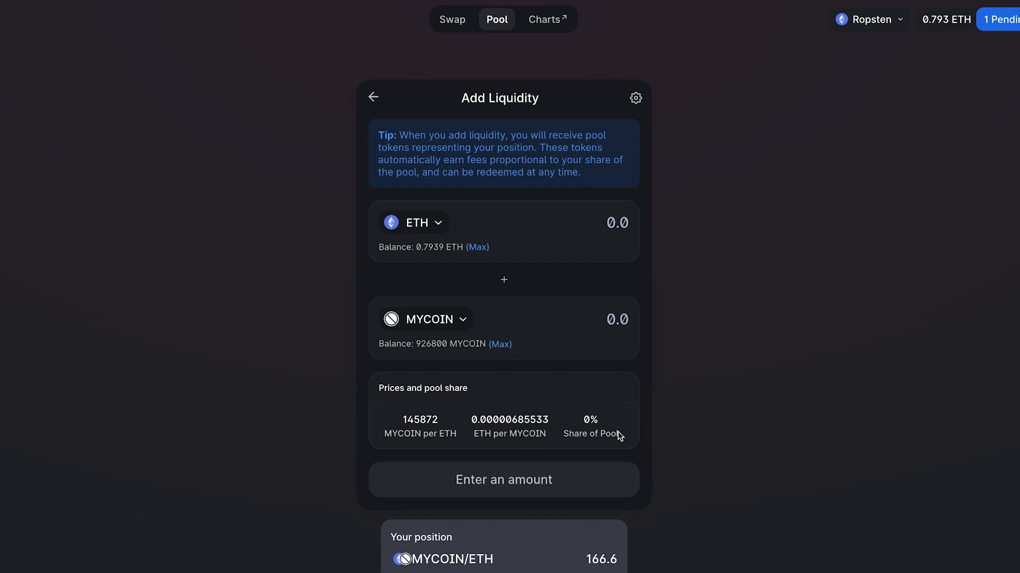
mouse_move(494, 433)
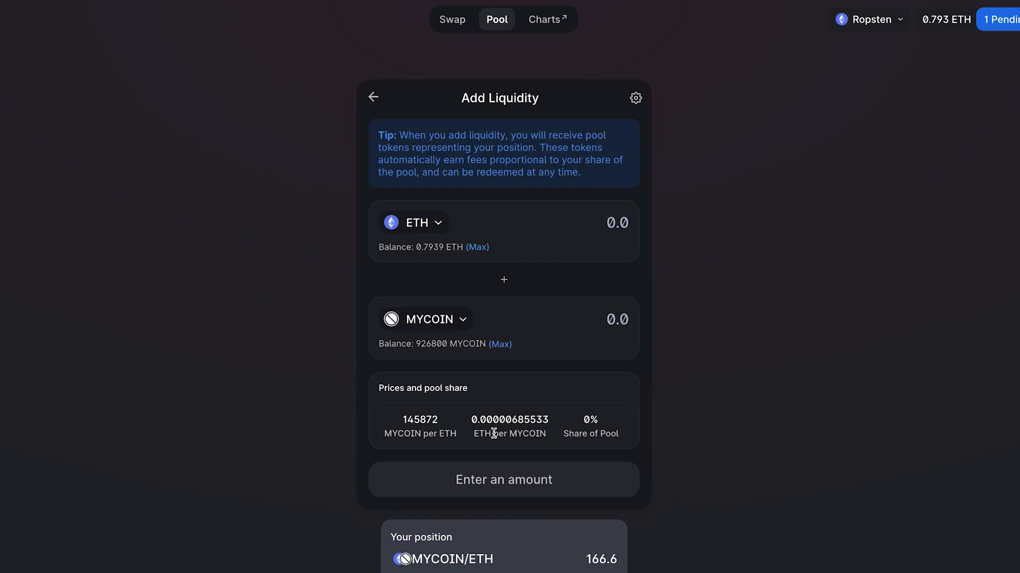
left_click(451, 19)
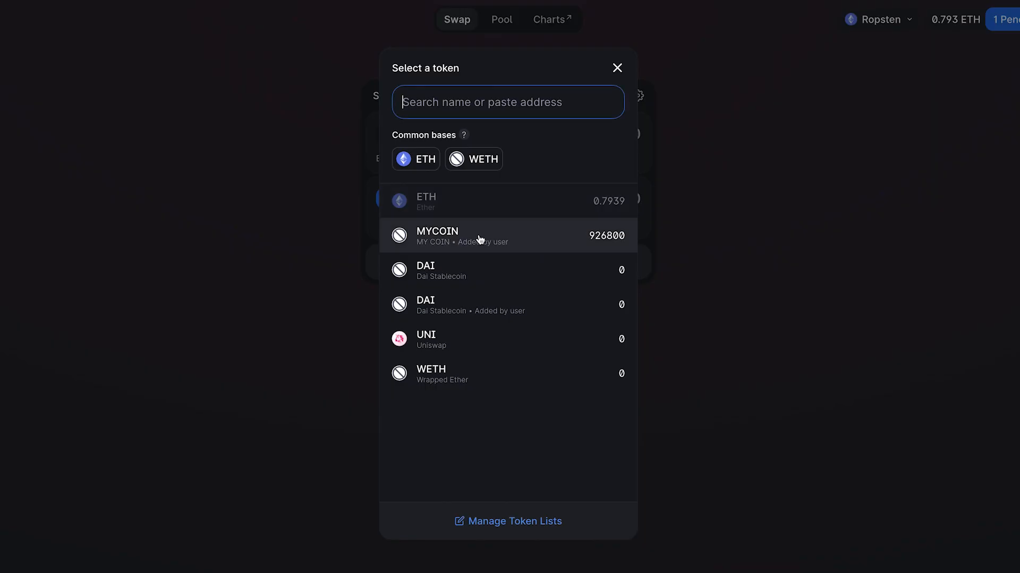
Step: Set up a swap of 0.01 ETH for MYCOIN
left_click(437, 236)
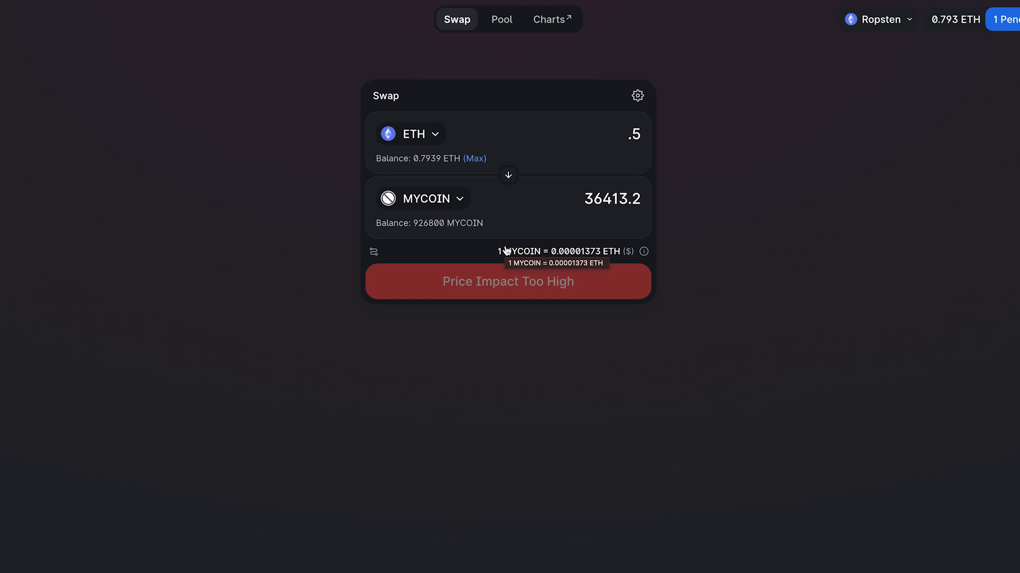
double_click(634, 134)
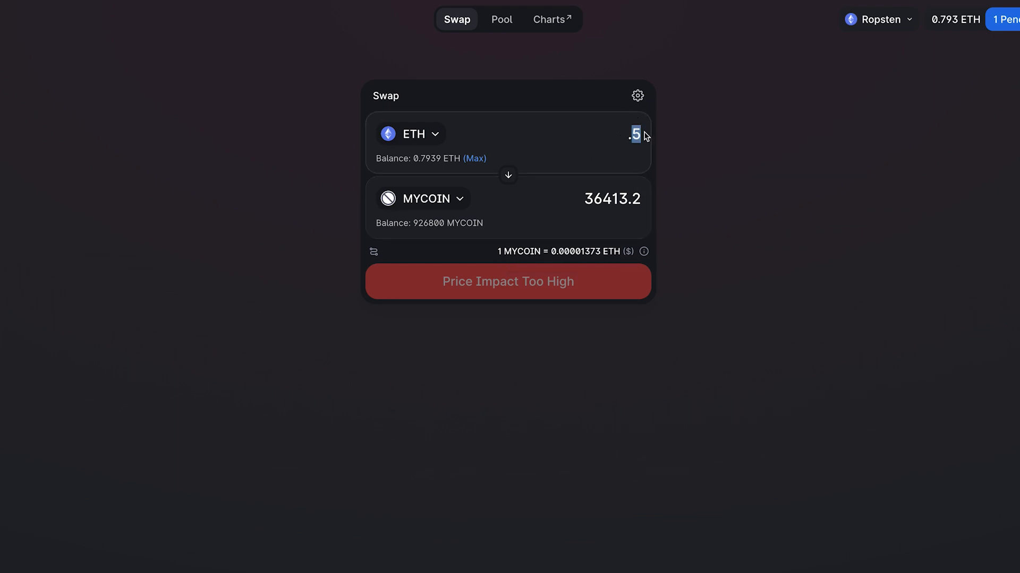
type(".01")
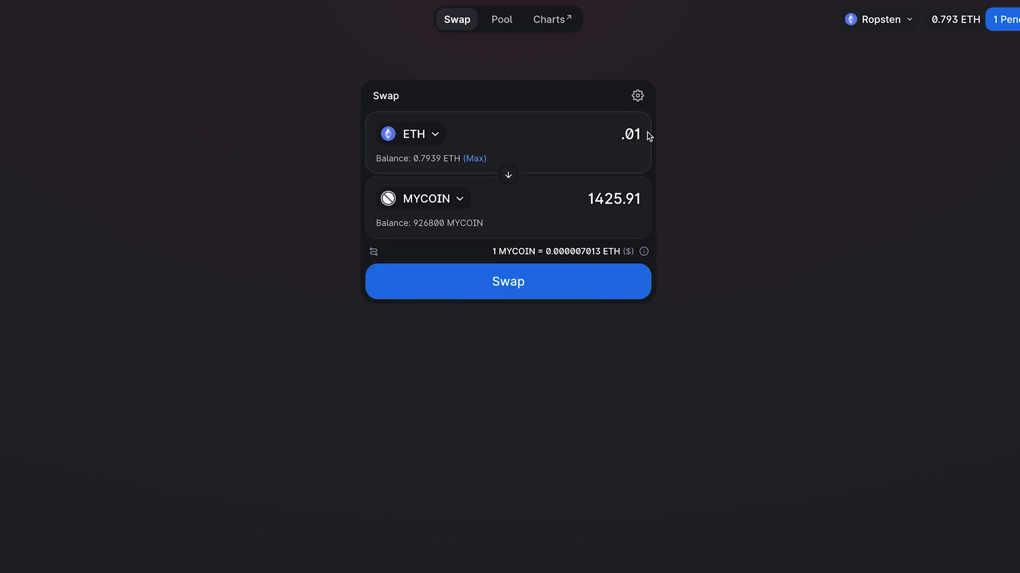
Step: Confirm the swap for about 1425.91 MYCOIN in Uniswap and MetaMask
left_click(508, 281)
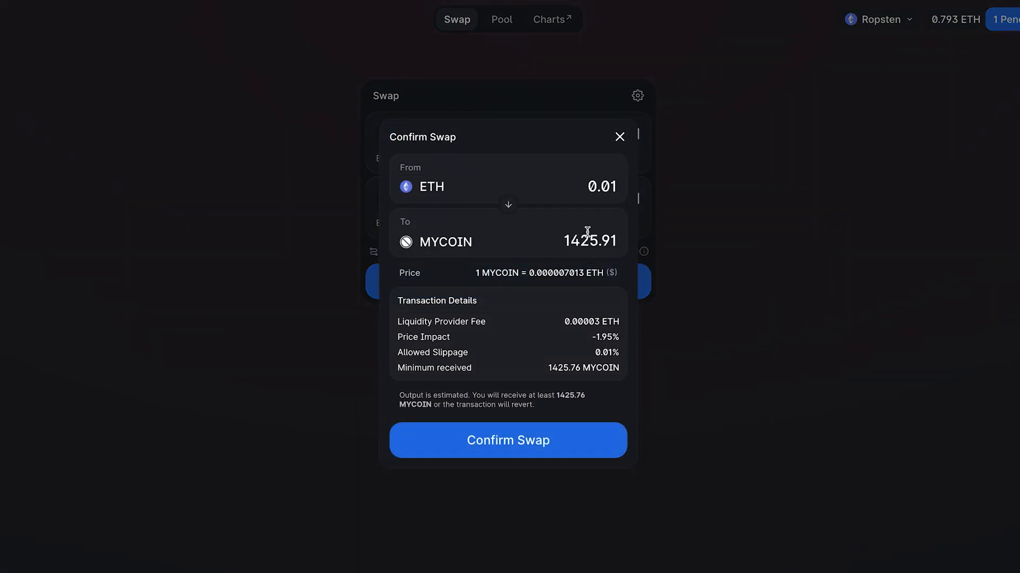
left_click(507, 440)
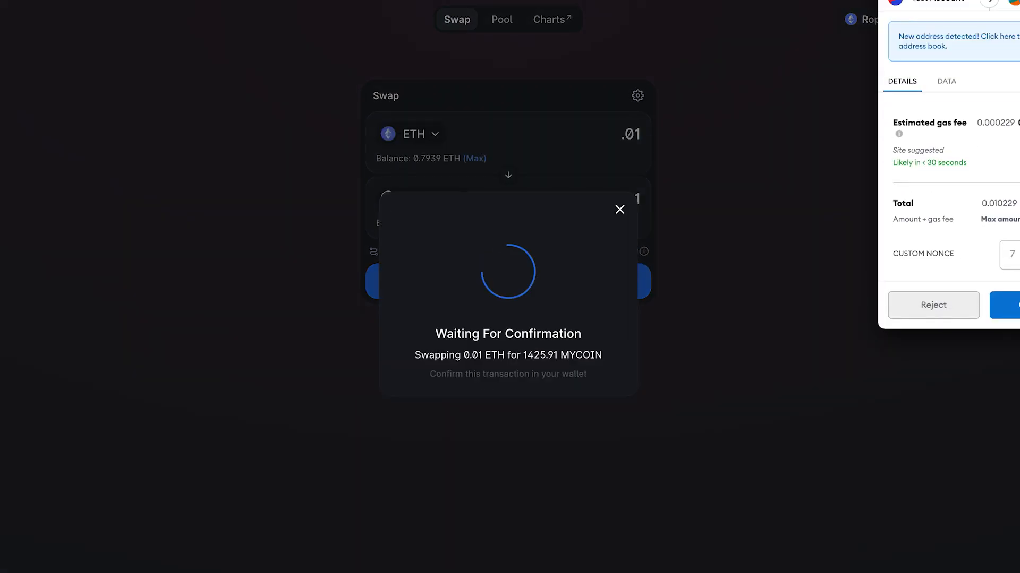
left_click(1004, 305)
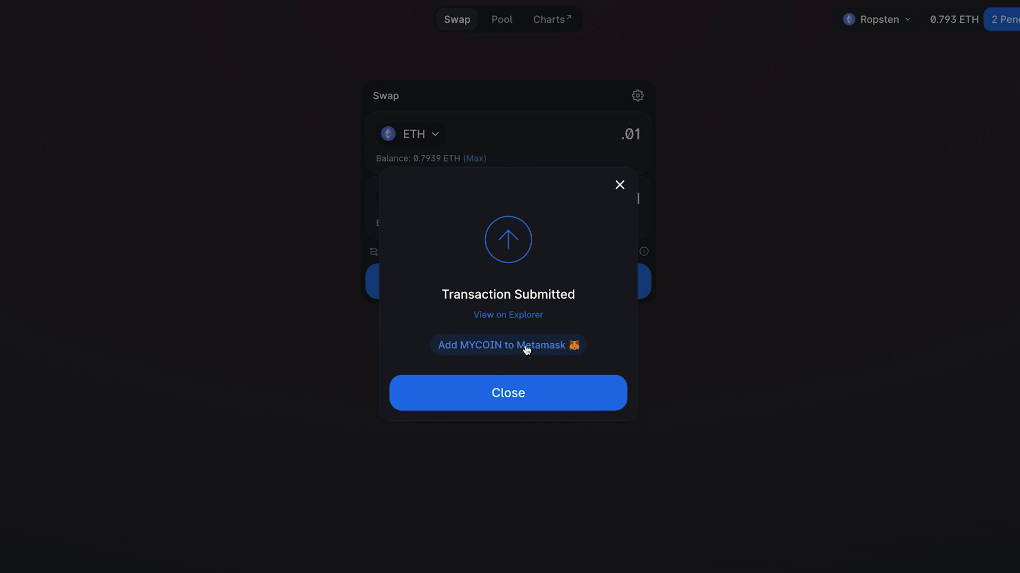
left_click(508, 393)
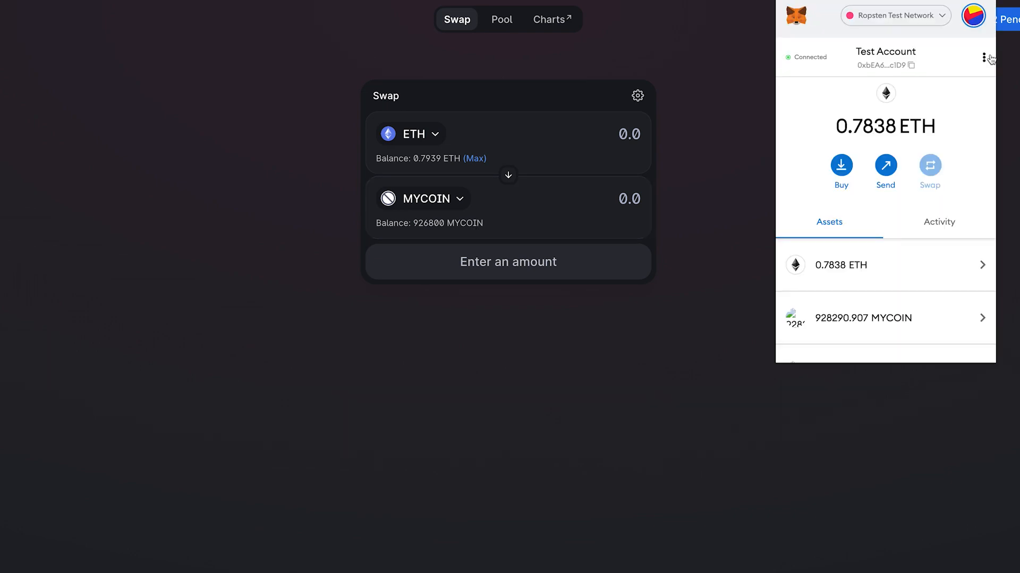
Step: View the account on Etherscan and list its token holdings, including 928,290.907 MYCOIN
left_click(617, 14)
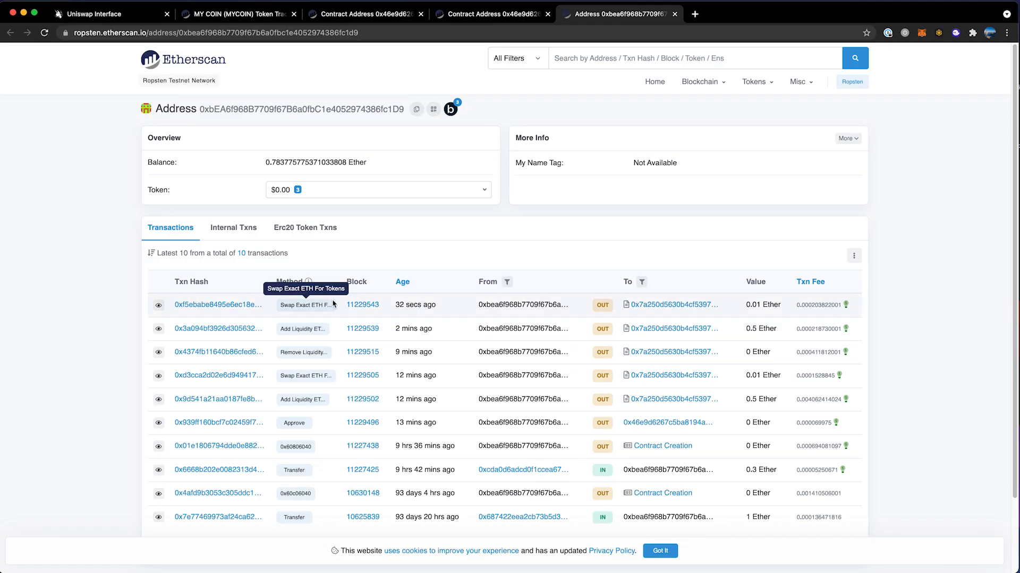
left_click(377, 189)
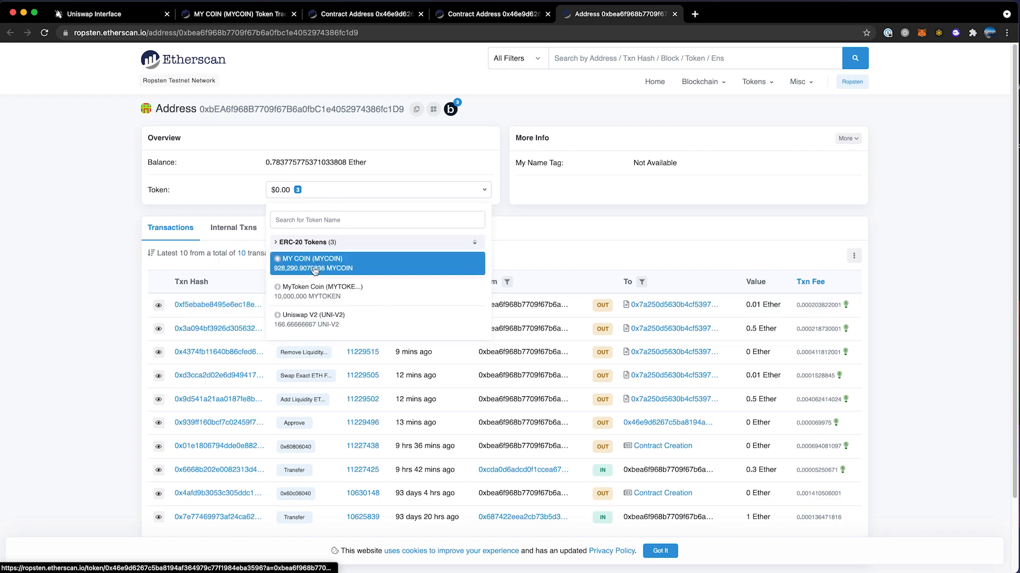